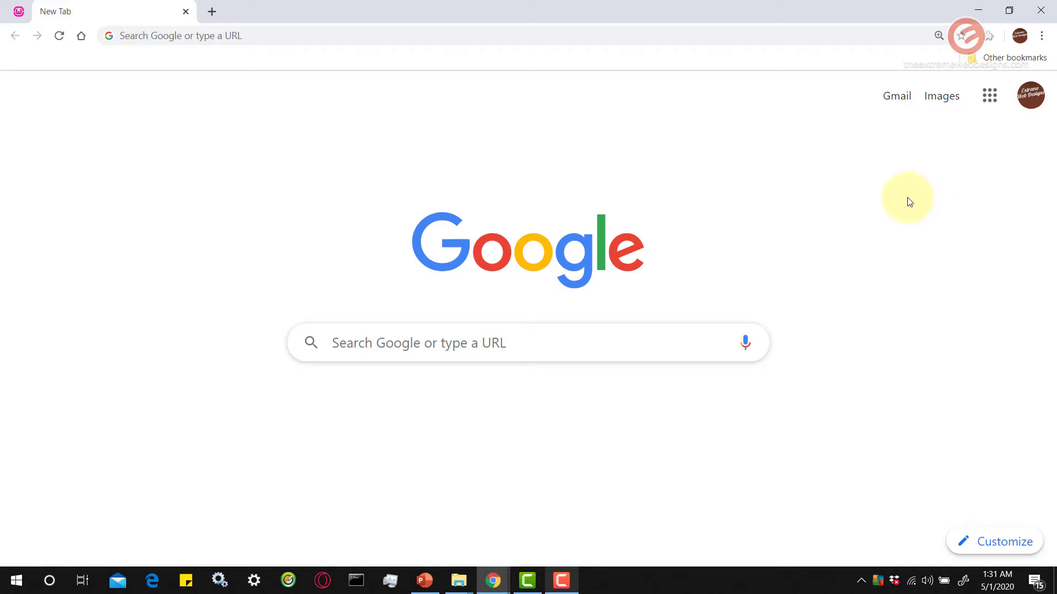
{"action": "mouse_move", "coordinate": [702, 147]}
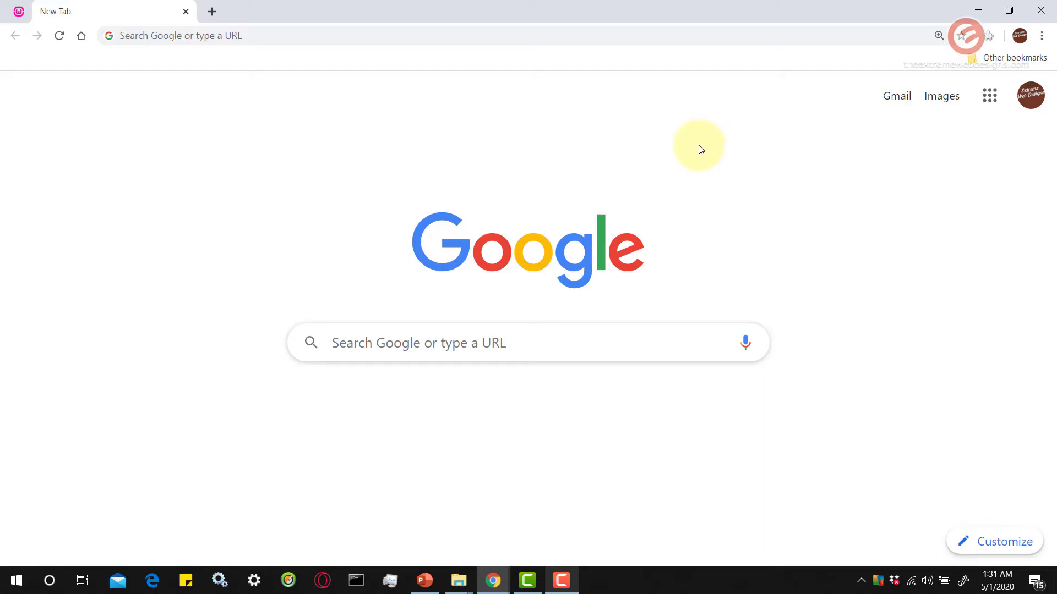
{"action": "mouse_move", "coordinate": [561, 88]}
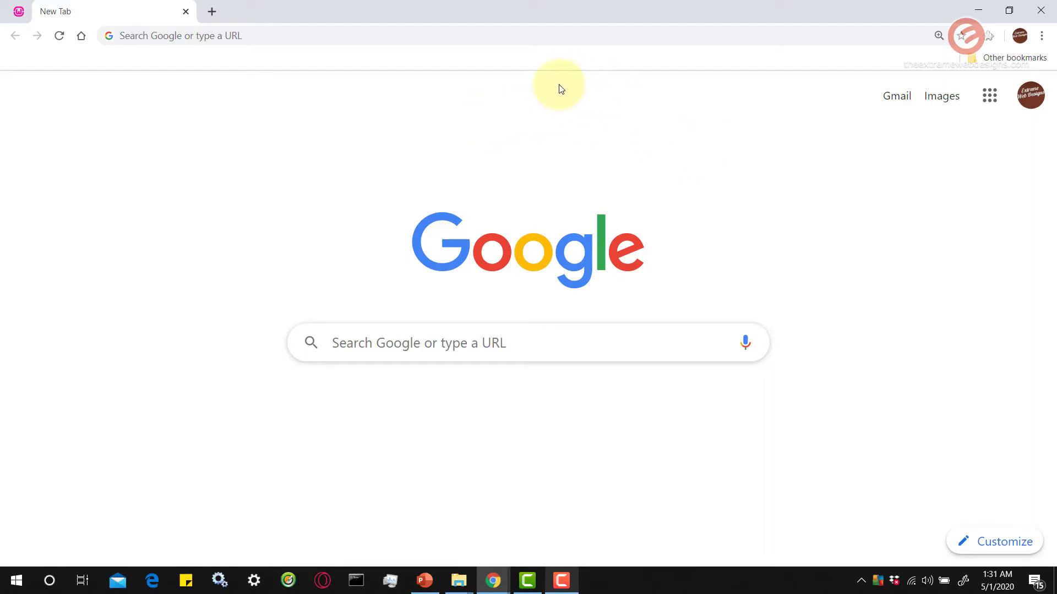
{"action": "mouse_move", "coordinate": [755, 67]}
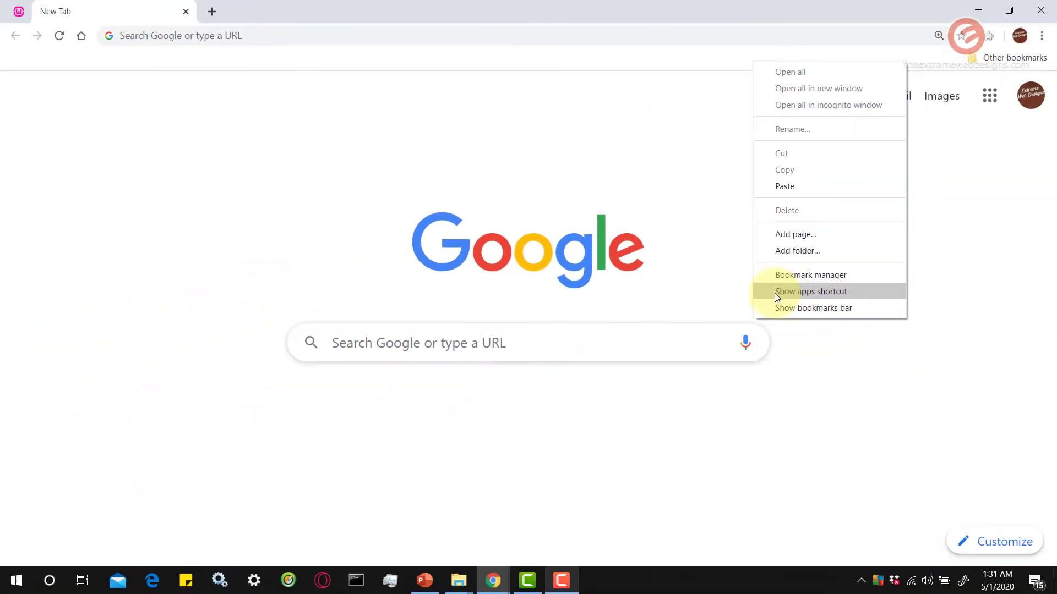
Step: Show the Apps shortcut on the bookmarks bar and go to chrome://apps
{"action": "left_click", "coordinate": [811, 291]}
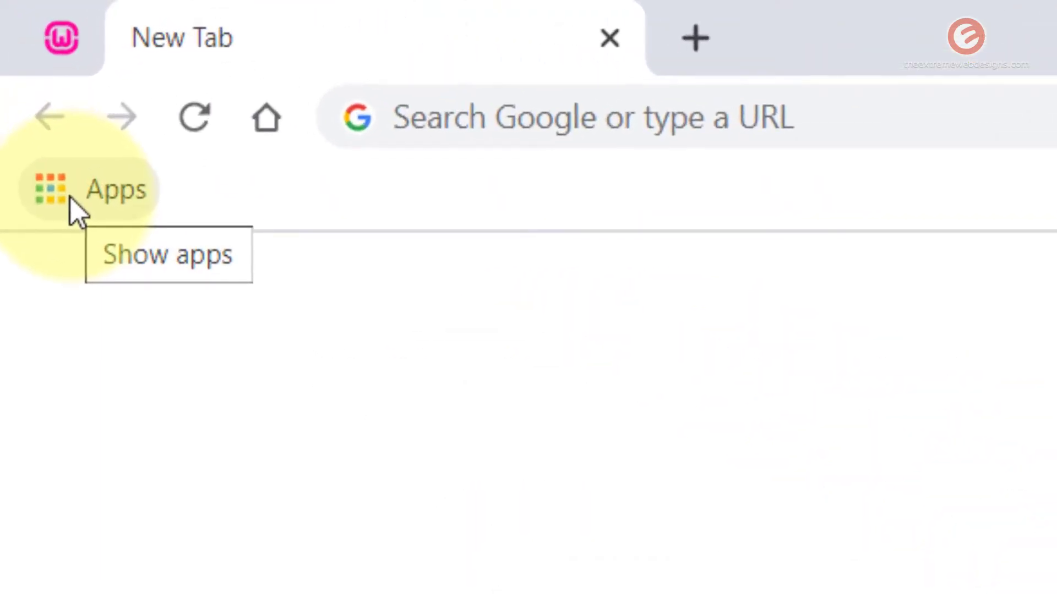
{"action": "left_click", "coordinate": [50, 189]}
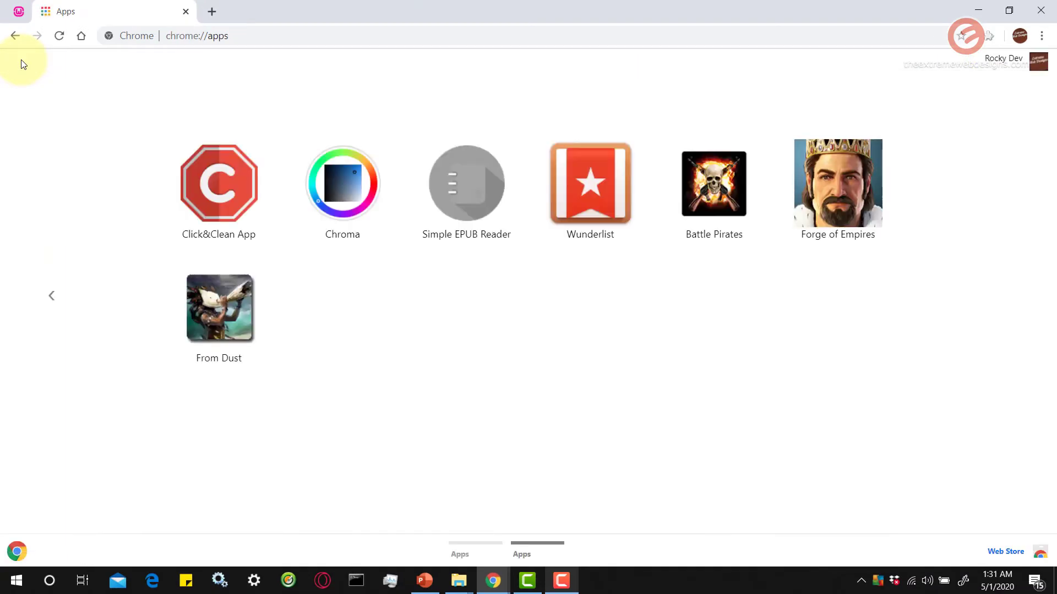
{"action": "mouse_move", "coordinate": [544, 370]}
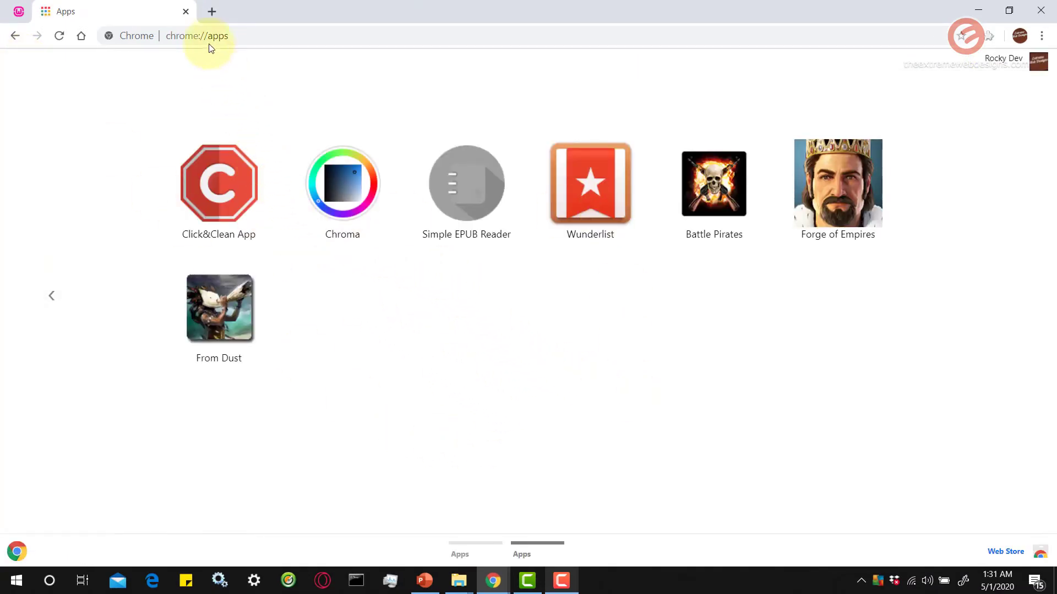
Step: Bring up the Apps page in a second tab
{"action": "left_click", "coordinate": [211, 11]}
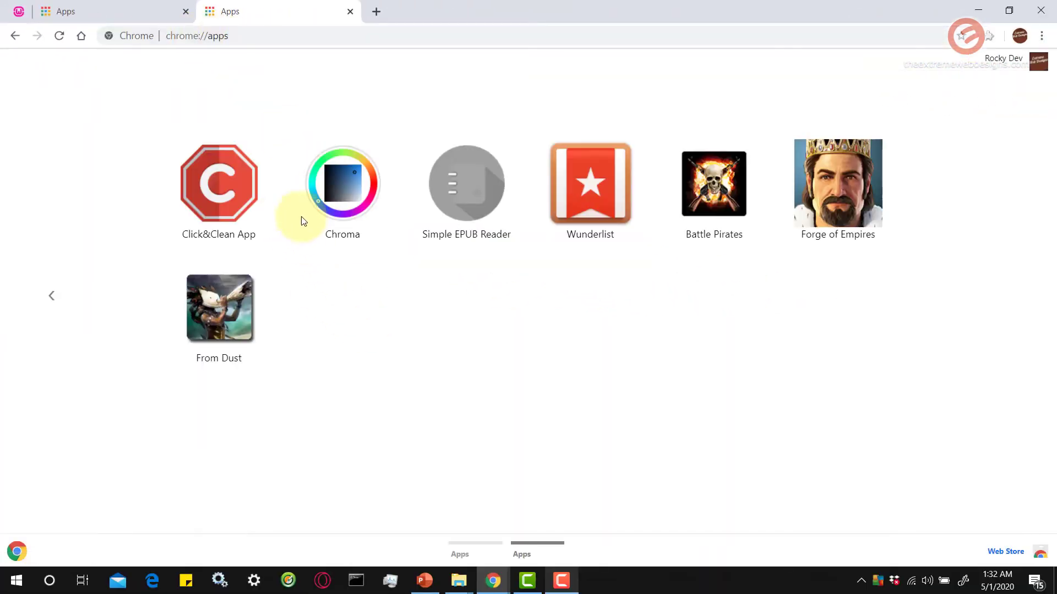
{"action": "mouse_move", "coordinate": [568, 368]}
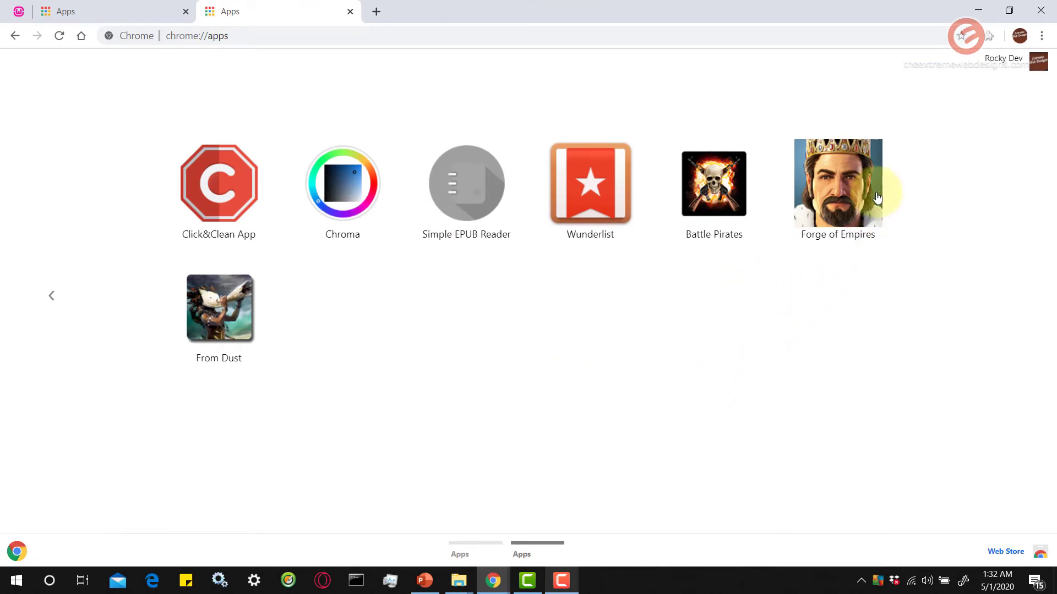
{"action": "mouse_move", "coordinate": [865, 187]}
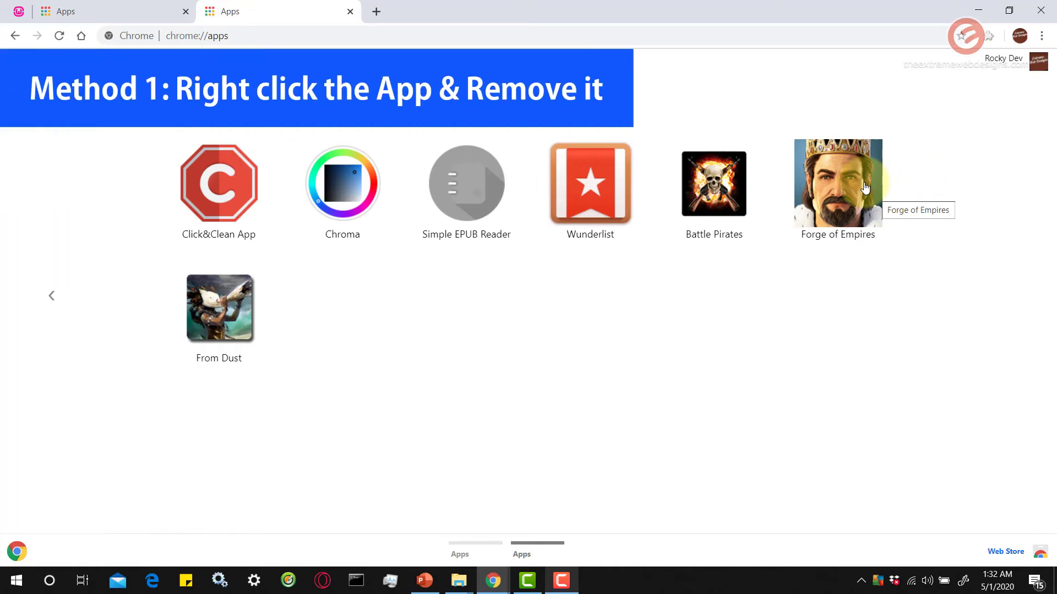
Step: Choose Remove from Chrome for the Forge of Empires app
{"action": "right_click", "coordinate": [837, 184]}
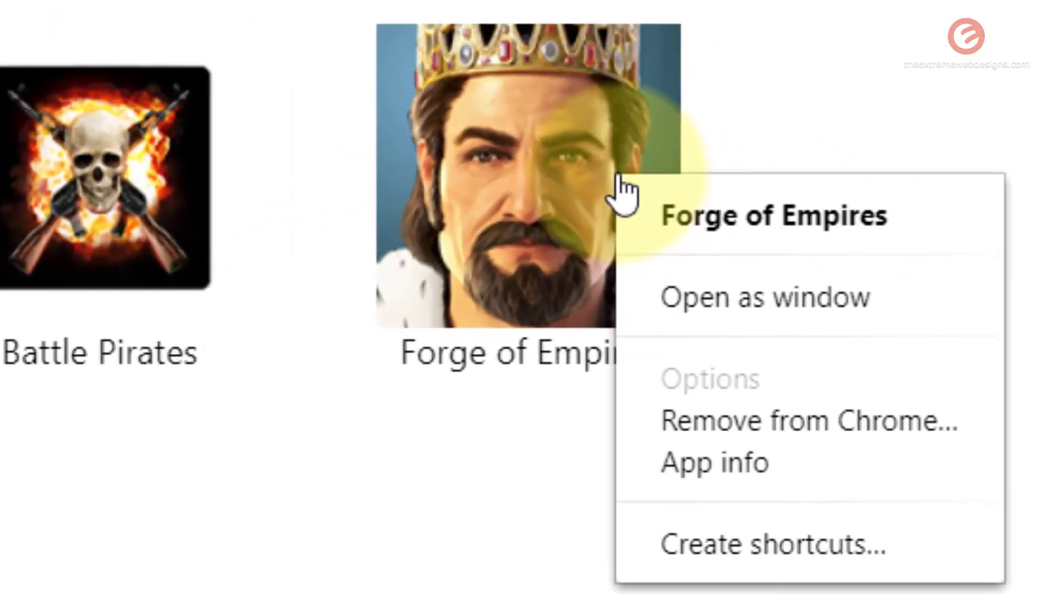
{"action": "mouse_move", "coordinate": [803, 458]}
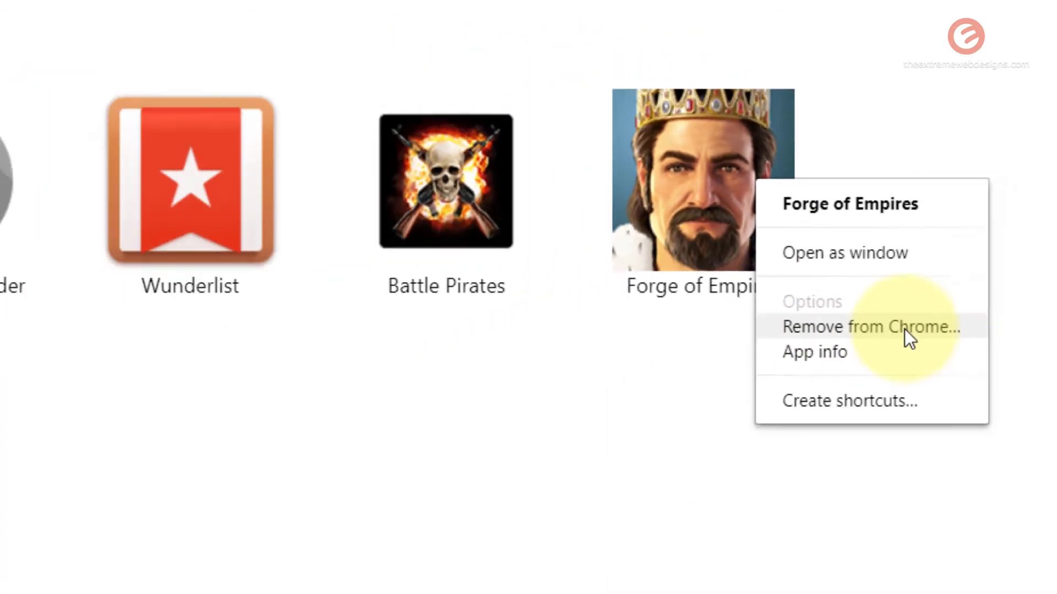
{"action": "left_click", "coordinate": [870, 327]}
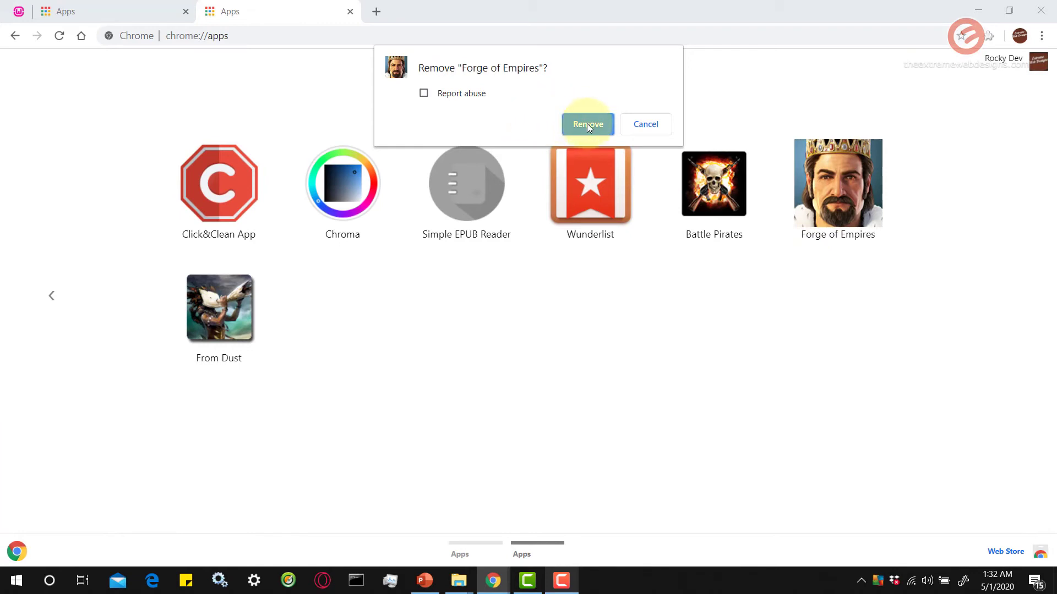
Step: Confirm removal so Forge of Empires disappears from the Apps page
{"action": "left_click", "coordinate": [586, 124]}
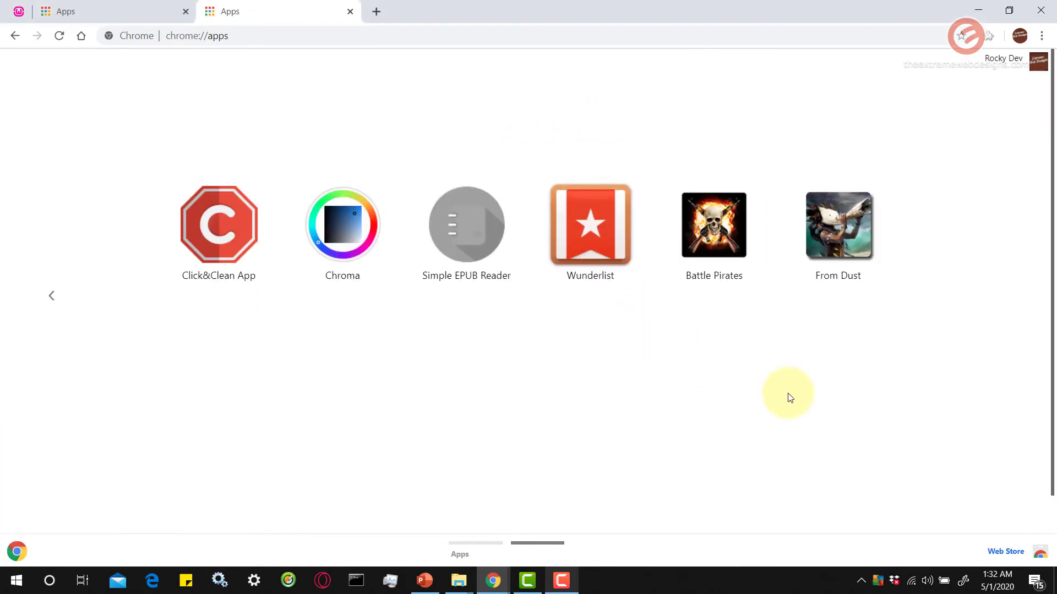
{"action": "mouse_move", "coordinate": [807, 442]}
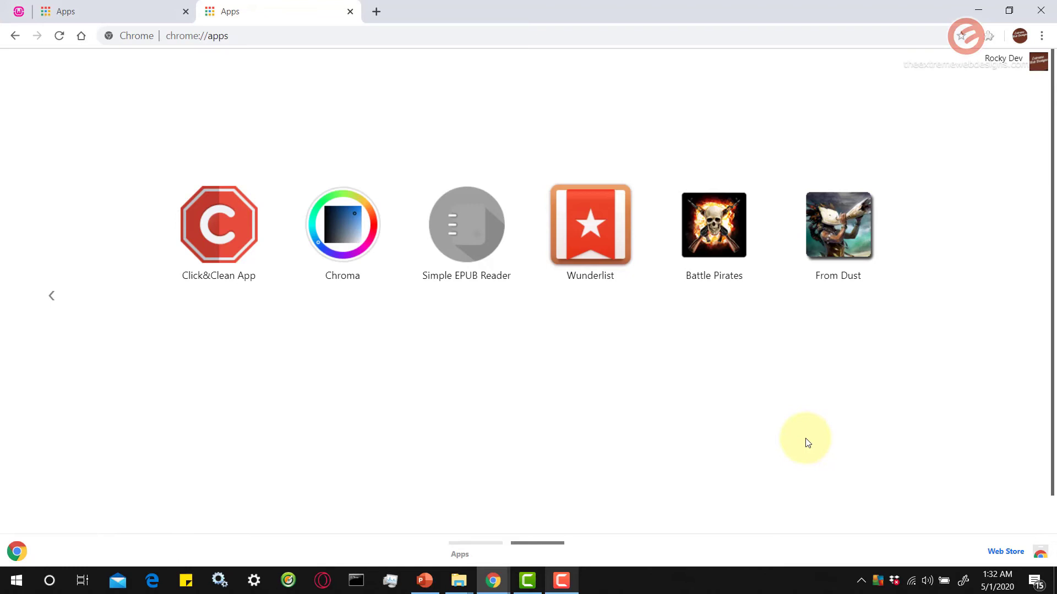